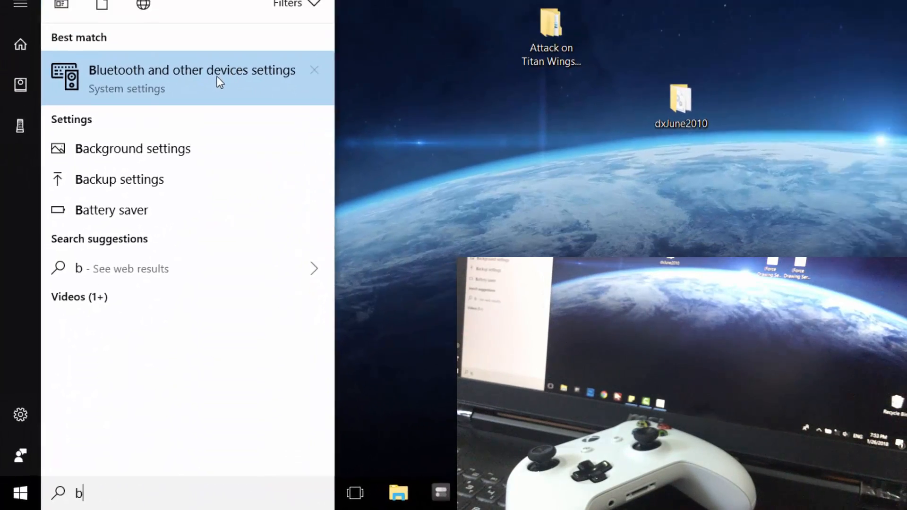
Step: Open Bluetooth & other devices and switch Bluetooth on so the PC appears as 'MSI'
left_click(192, 70)
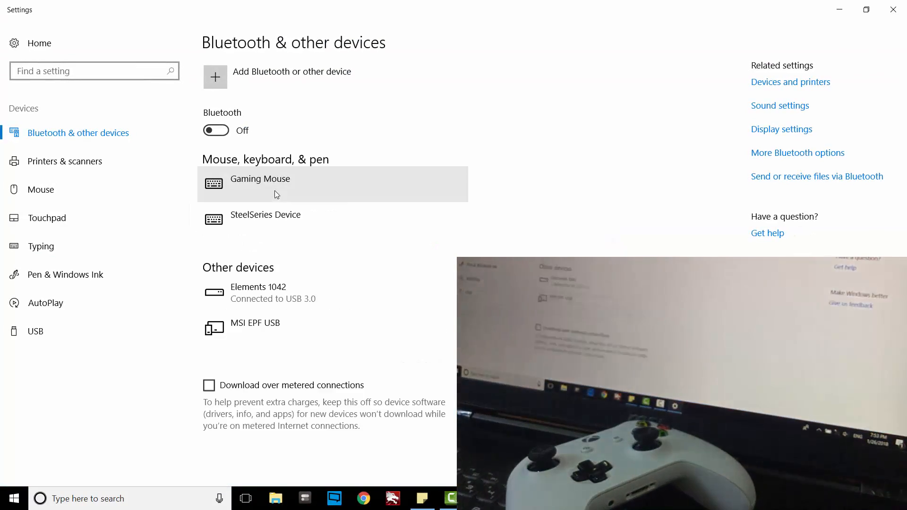
left_click(216, 131)
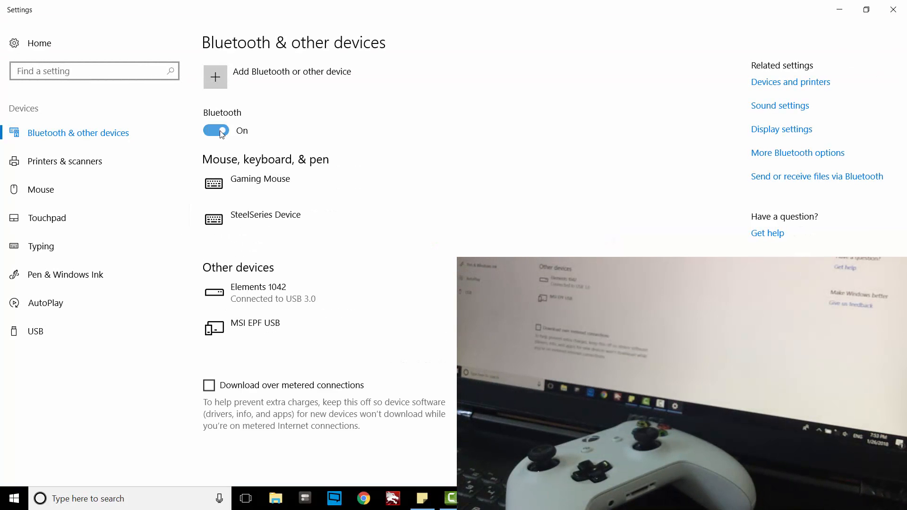
left_click(215, 130)
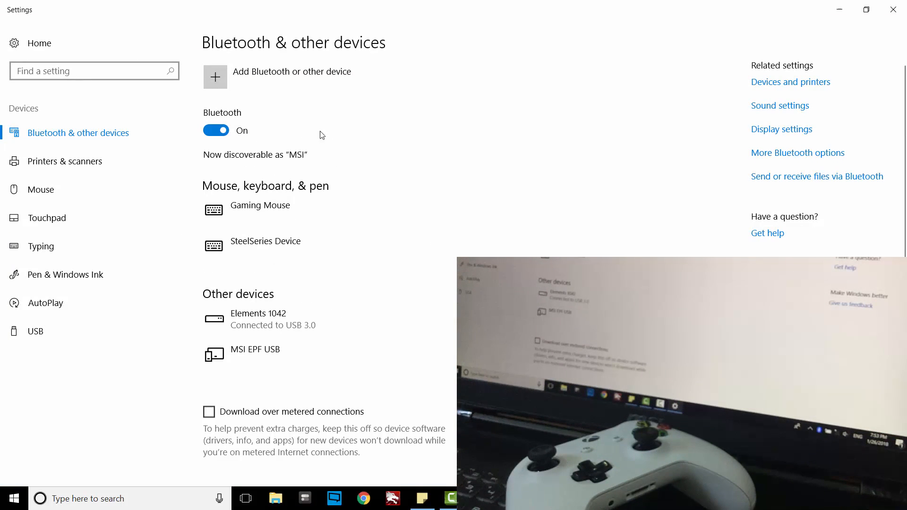
Step: Open the Add a device window via Add Bluetooth or other device
left_click(214, 77)
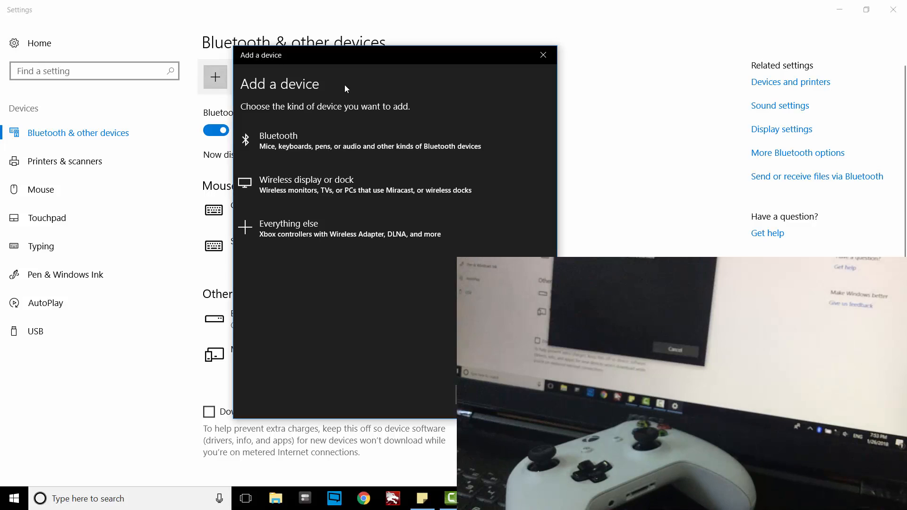
mouse_move(368, 141)
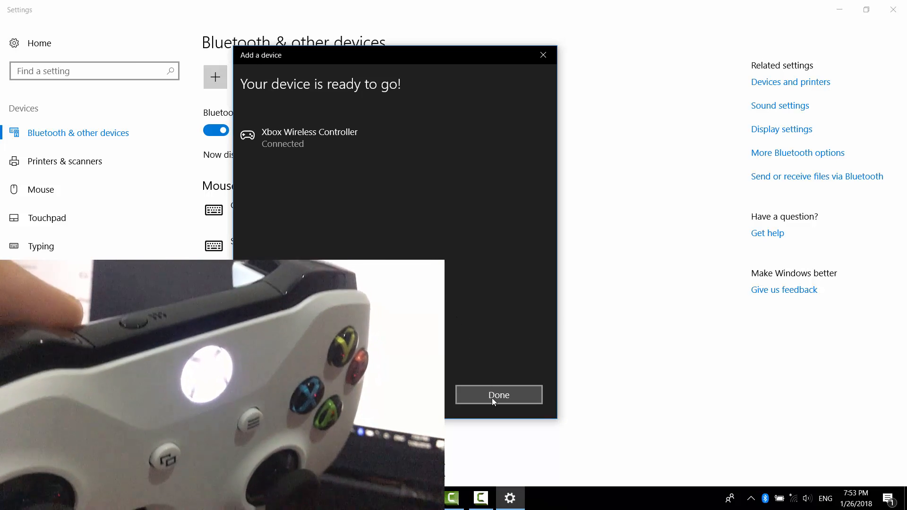
Step: Close the pairing window with Done and open the Attack on Titan desktop shortcut
left_click(497, 394)
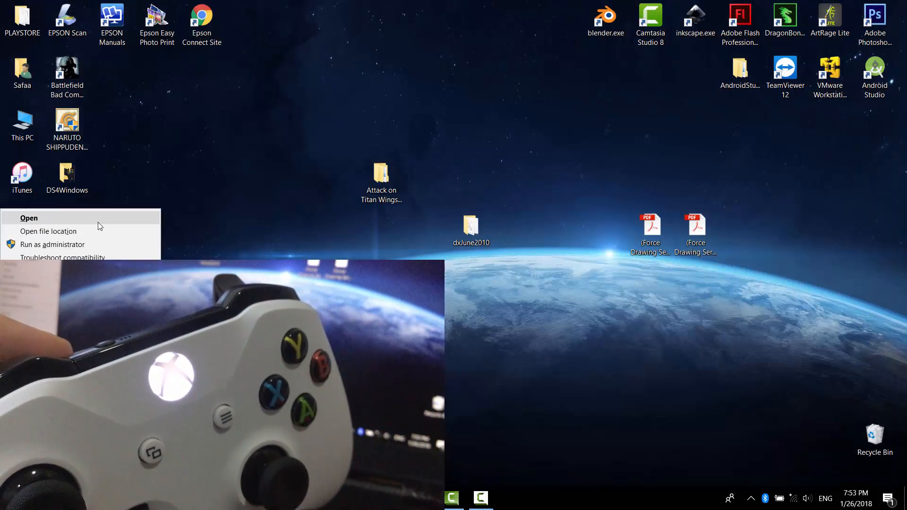
left_click(29, 219)
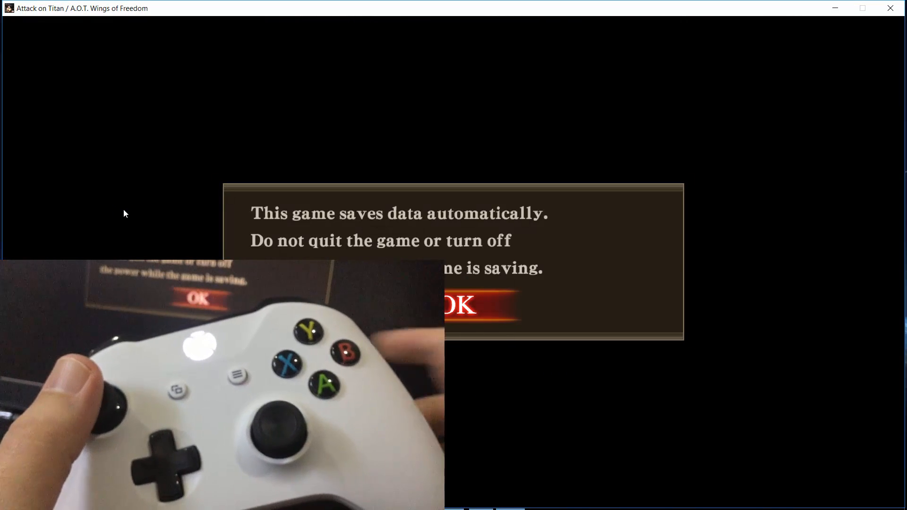
Step: Dismiss the Attack on Titan auto-save notice with OK to reach the title screen
left_click(461, 305)
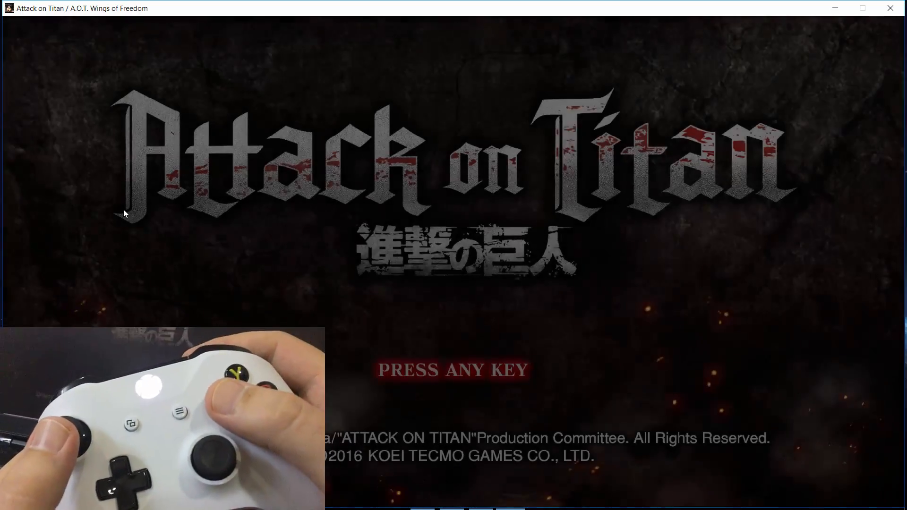